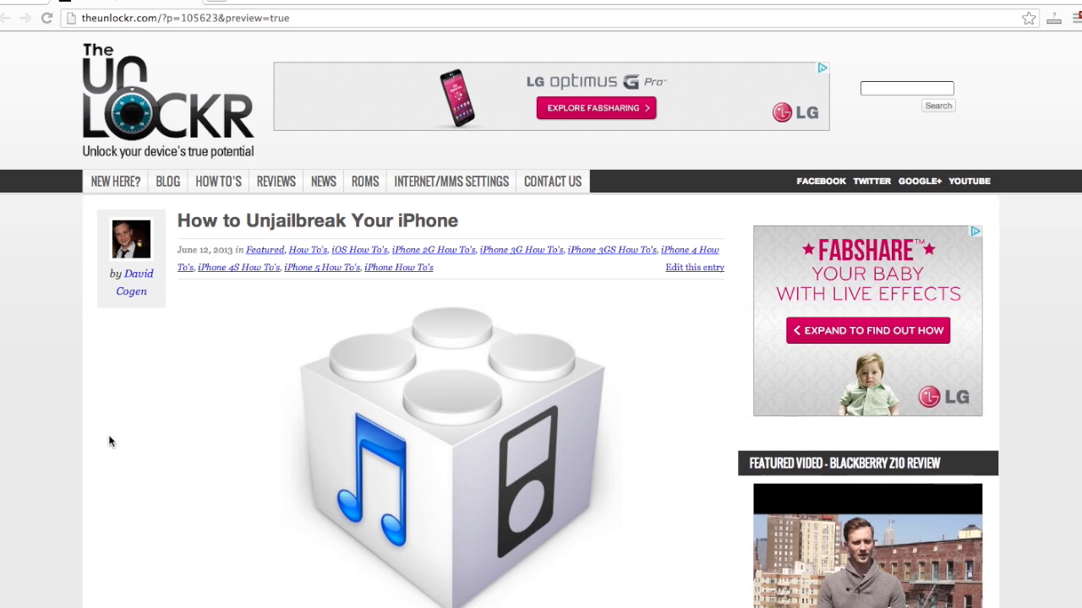
# Select the iPhone 4S under Devices and start Back Up Now to this computer.
pyautogui.scroll(-3)
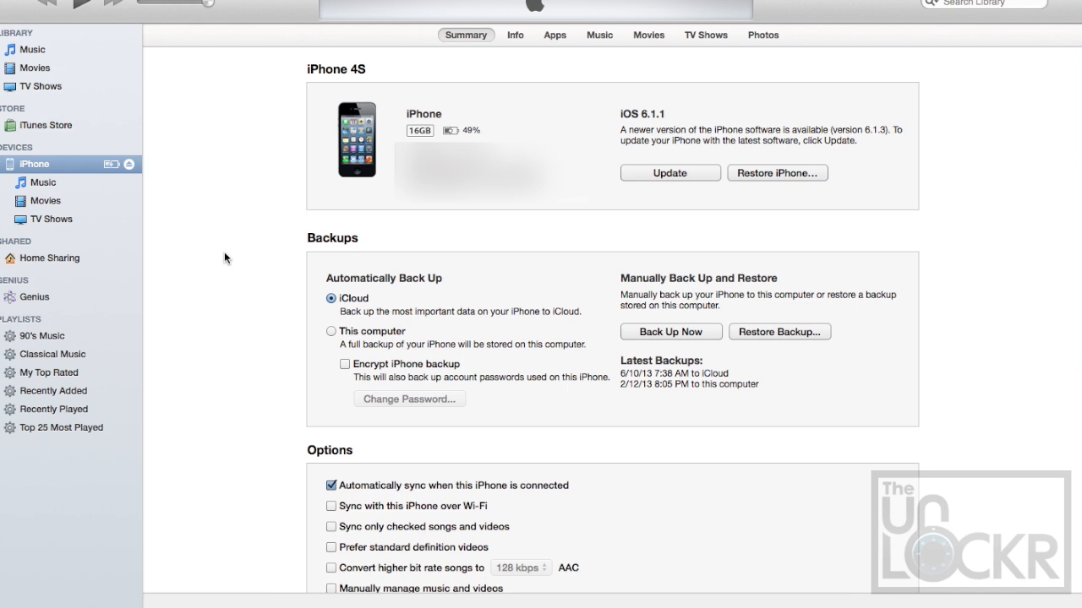
pyautogui.doubleClick(34, 162)
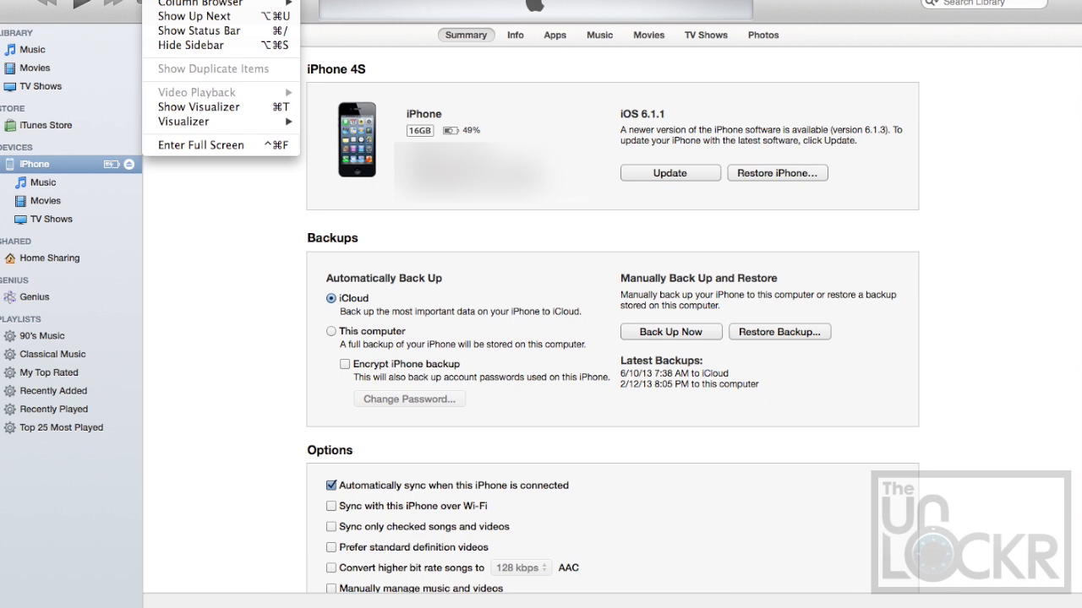
pyautogui.moveTo(189, 44)
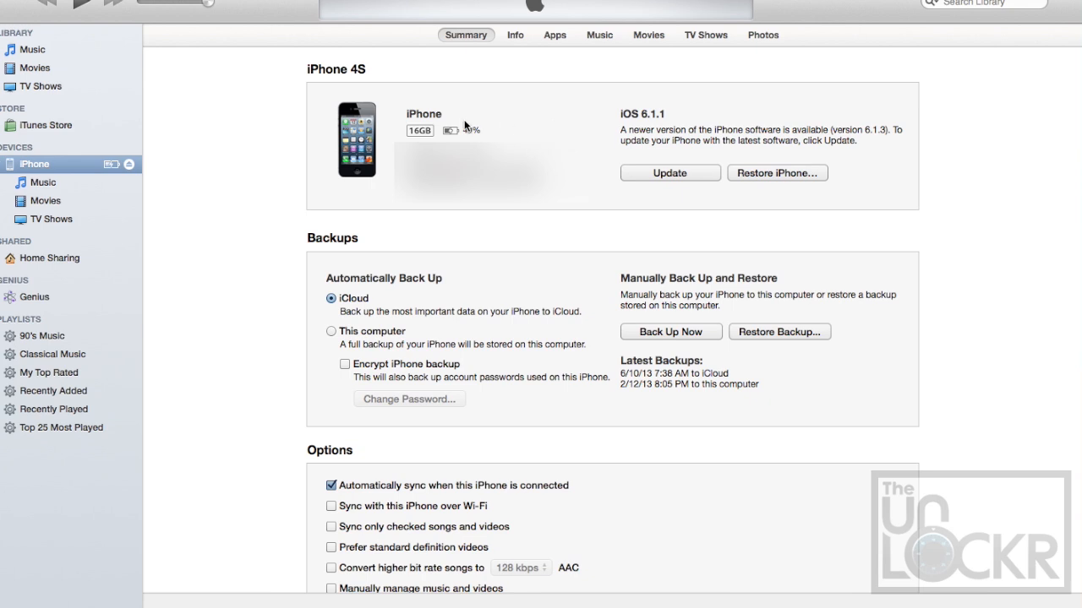
pyautogui.moveTo(697, 318)
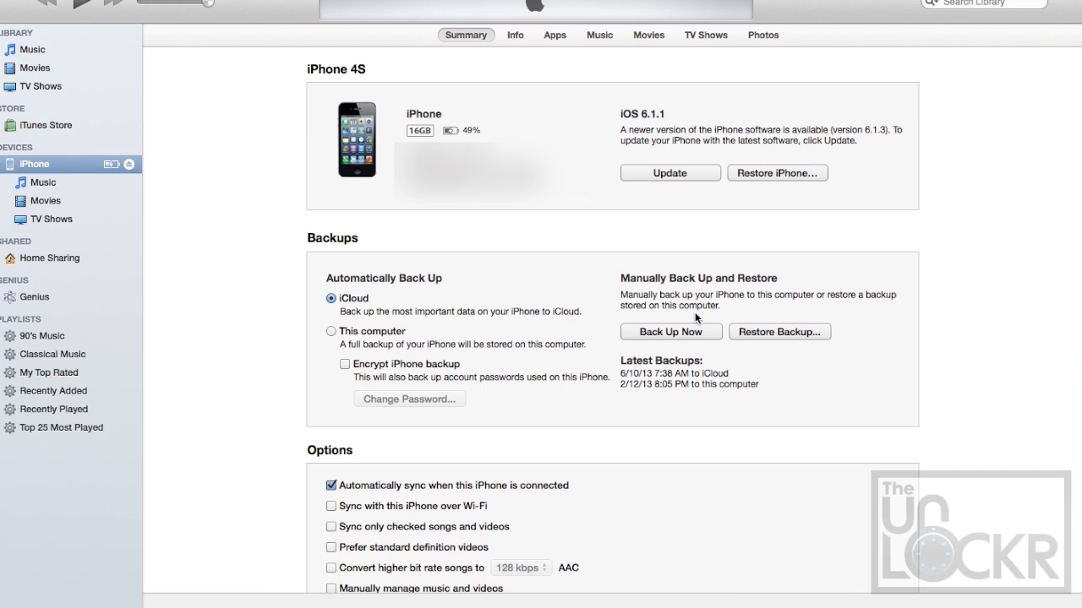
pyautogui.moveTo(670, 338)
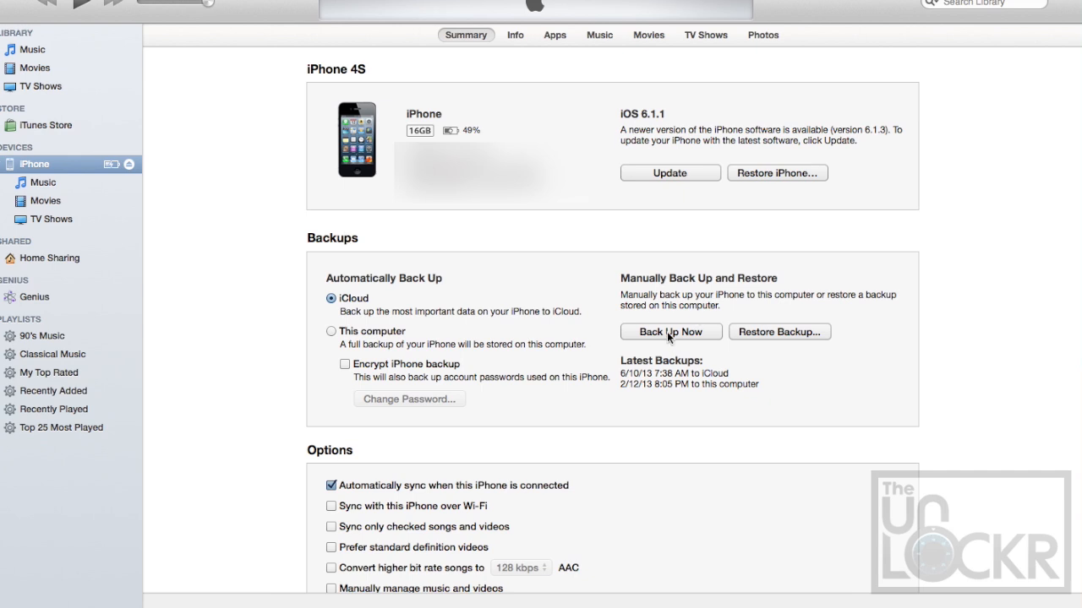
pyautogui.click(669, 331)
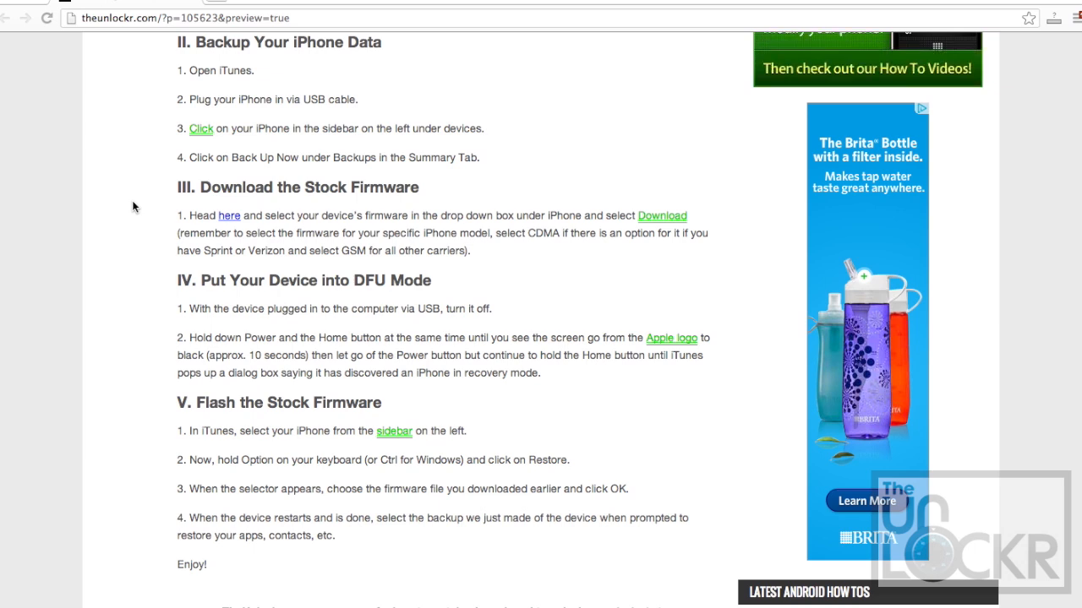
pyautogui.moveTo(277, 193)
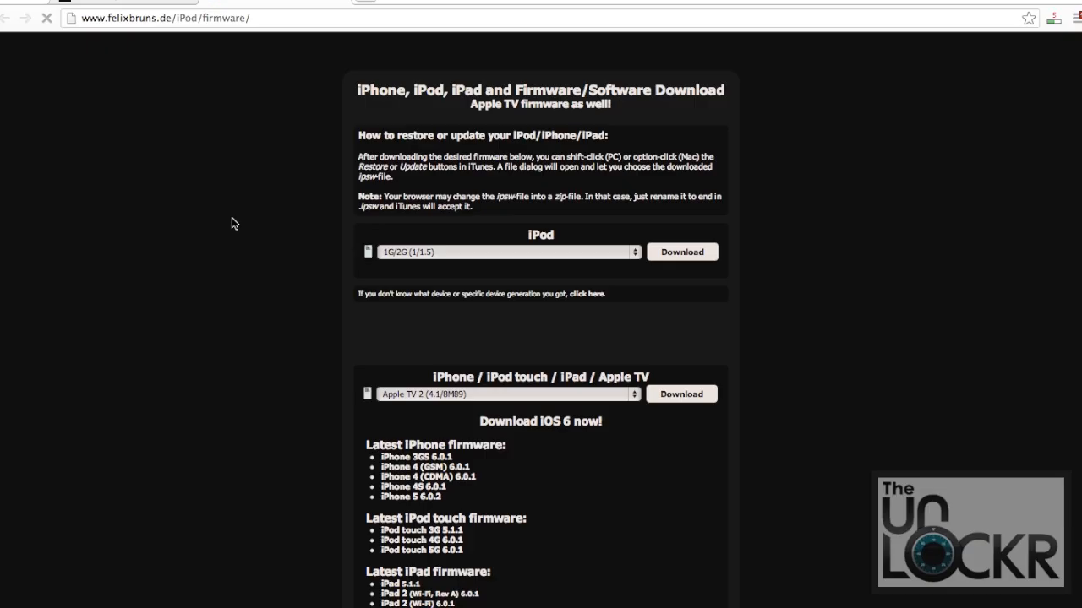
# Choose iPhone 4S (6.1.3 (10B329)) from the iPhone firmware dropdown for download.
pyautogui.scroll(-3)
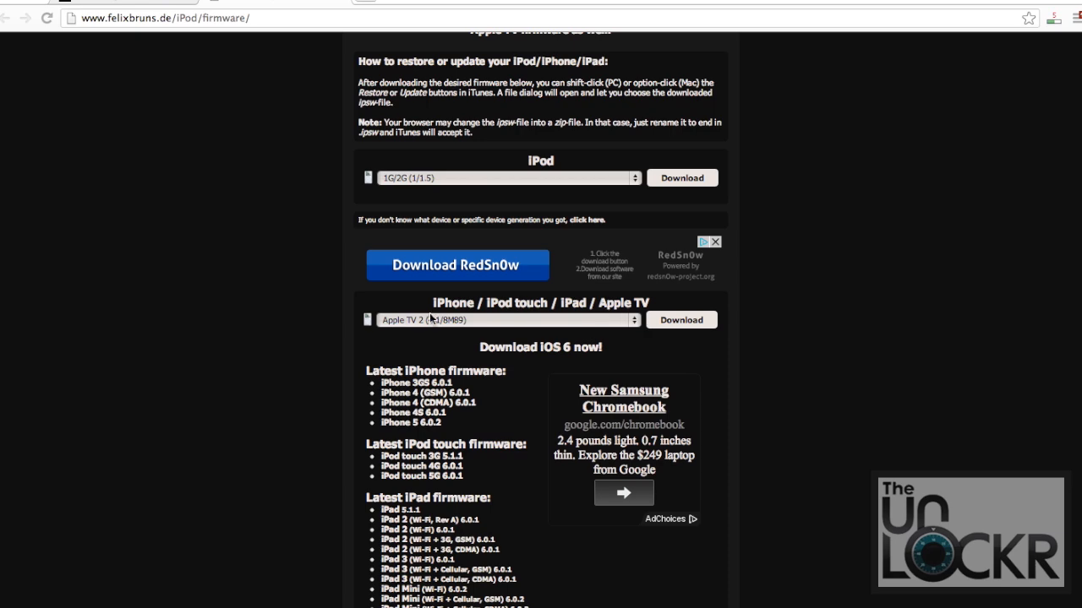
pyautogui.click(507, 320)
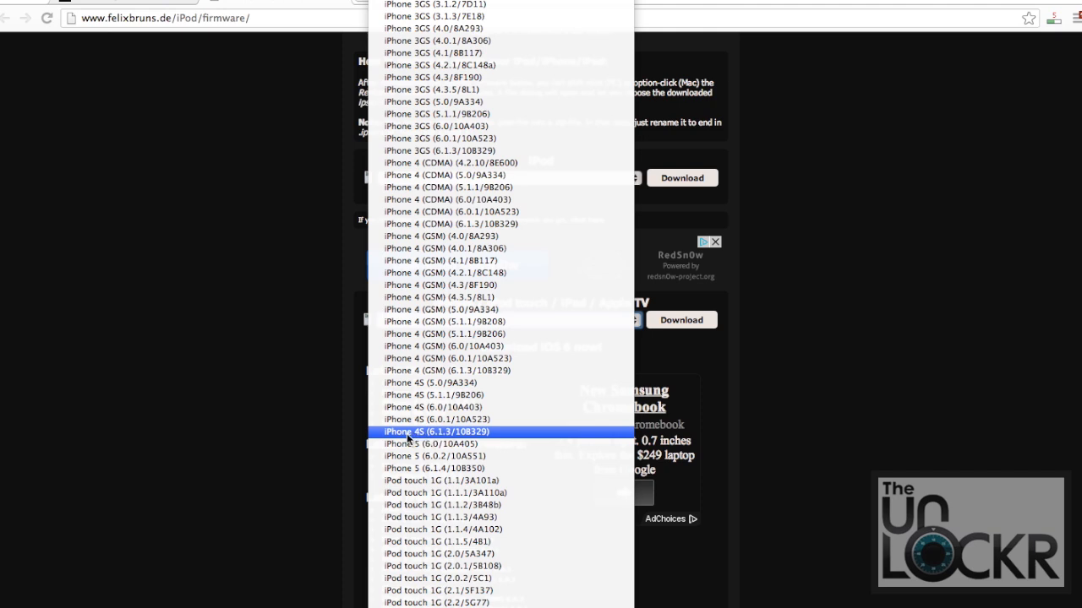
pyautogui.moveTo(439, 419)
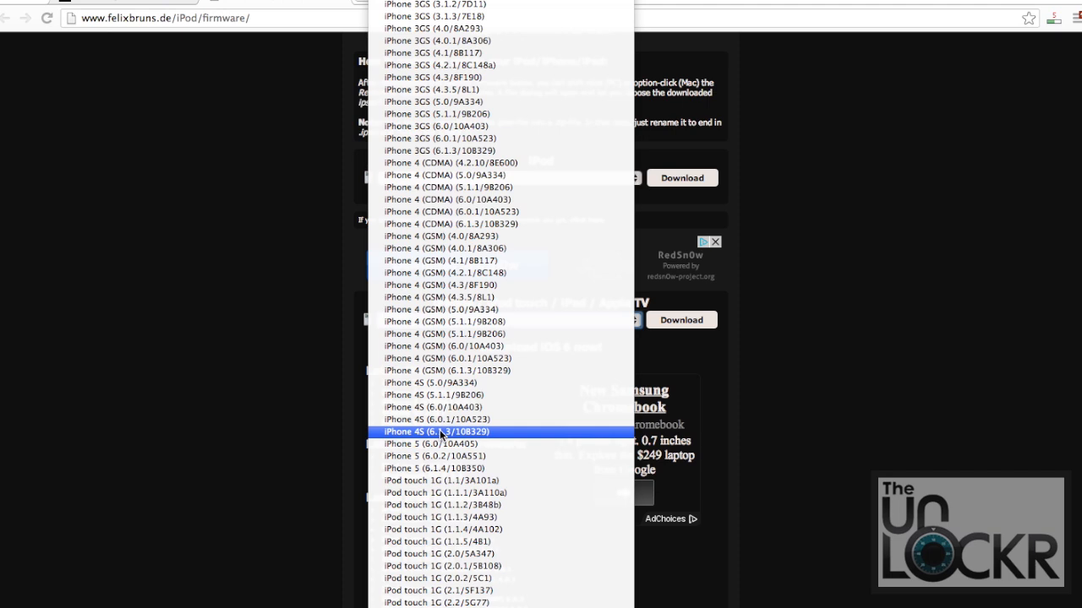
pyautogui.click(440, 432)
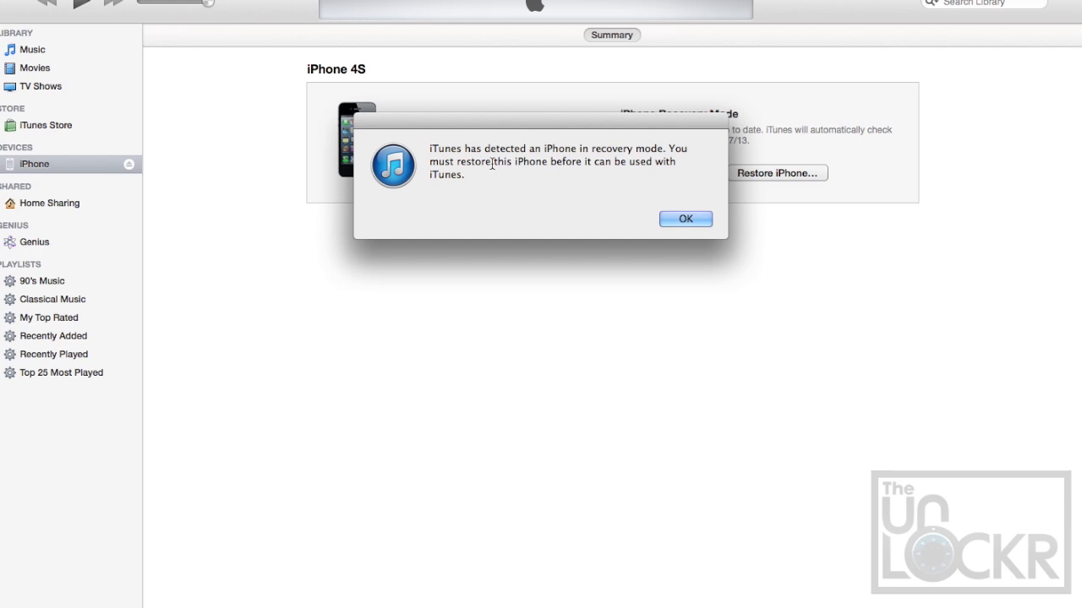
# Dismiss the recovery-mode alert with OK to show the iPhone Recovery Mode summary.
pyautogui.click(686, 218)
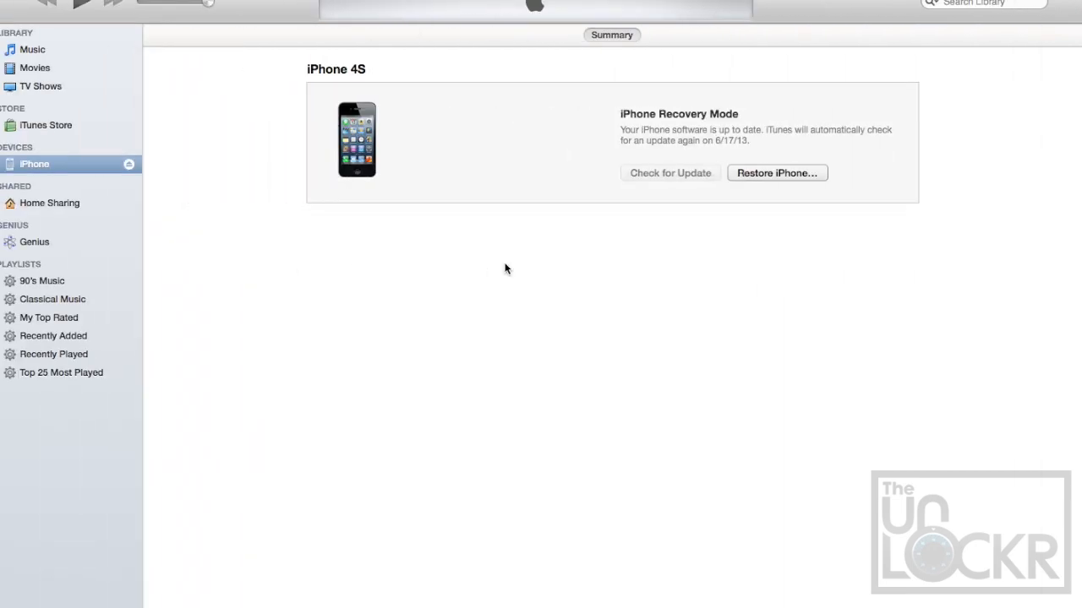
pyautogui.moveTo(740, 172)
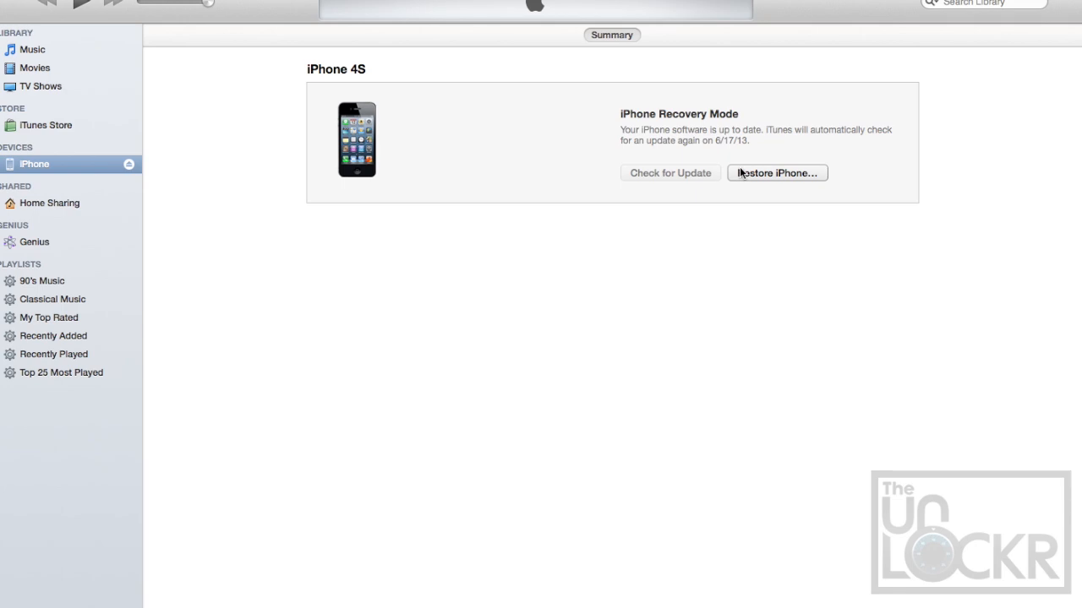
pyautogui.moveTo(781, 181)
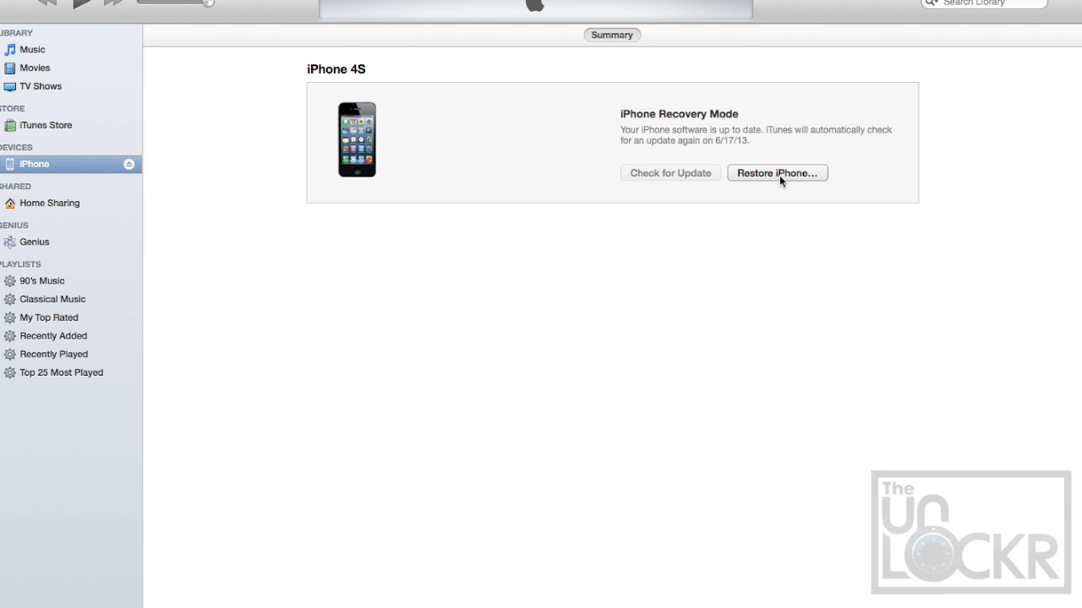
# Restore from file and choose iPhone4,1_6.1.3_10B329_Restore.ipsw in Downloads as the firmware.
pyautogui.click(776, 173)
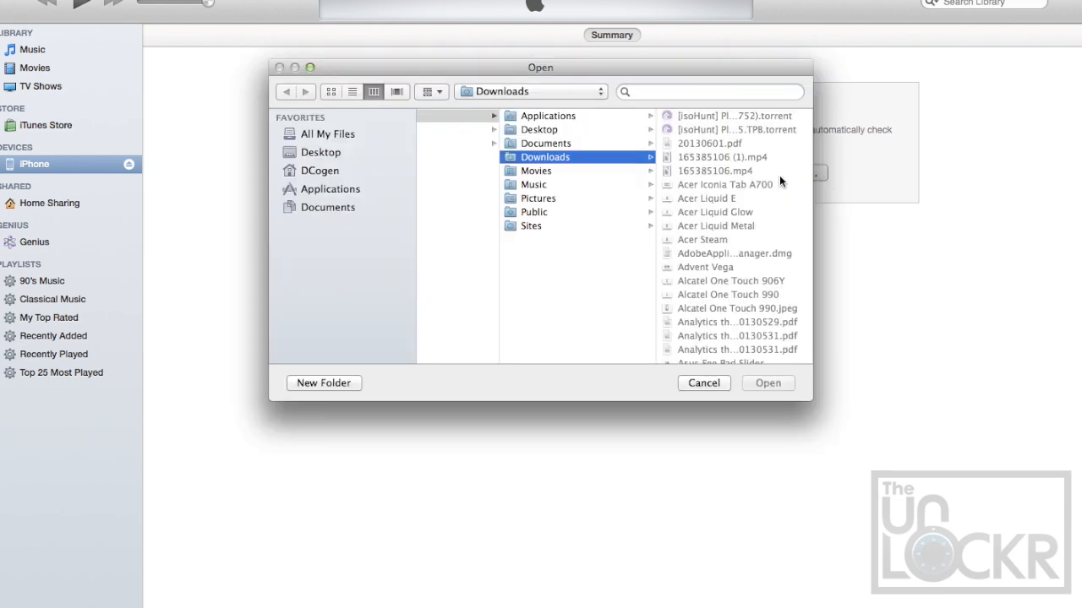
pyautogui.scroll(-3)
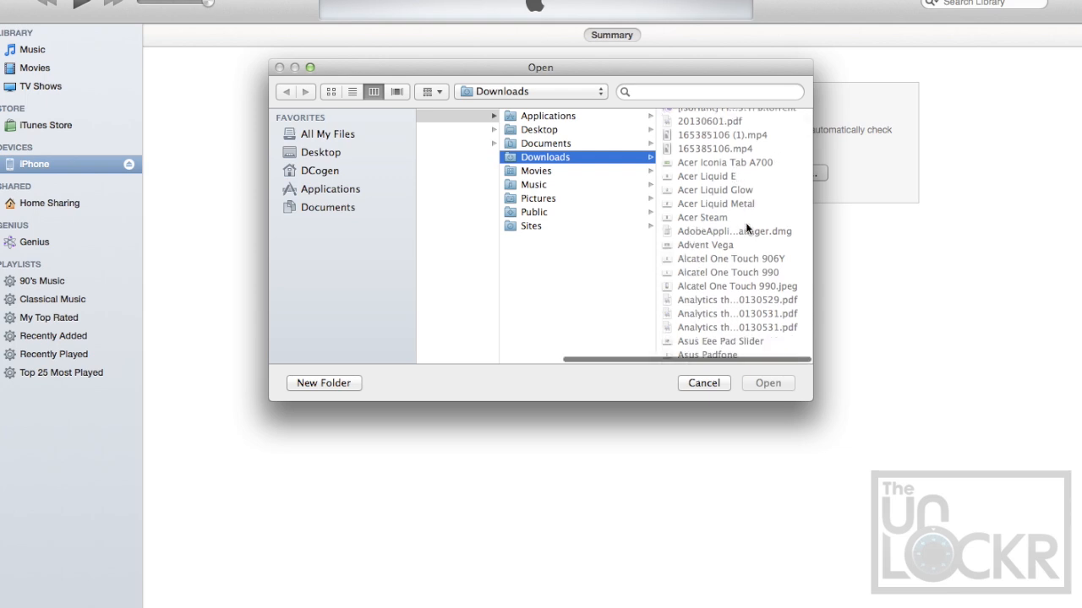
pyautogui.scroll(-3)
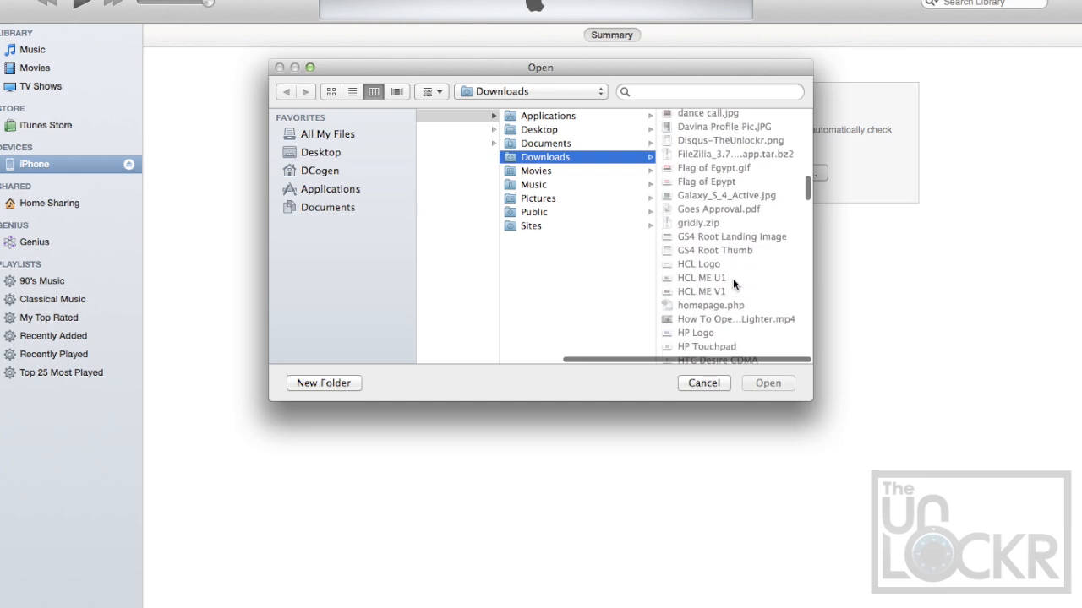
pyautogui.scroll(-3)
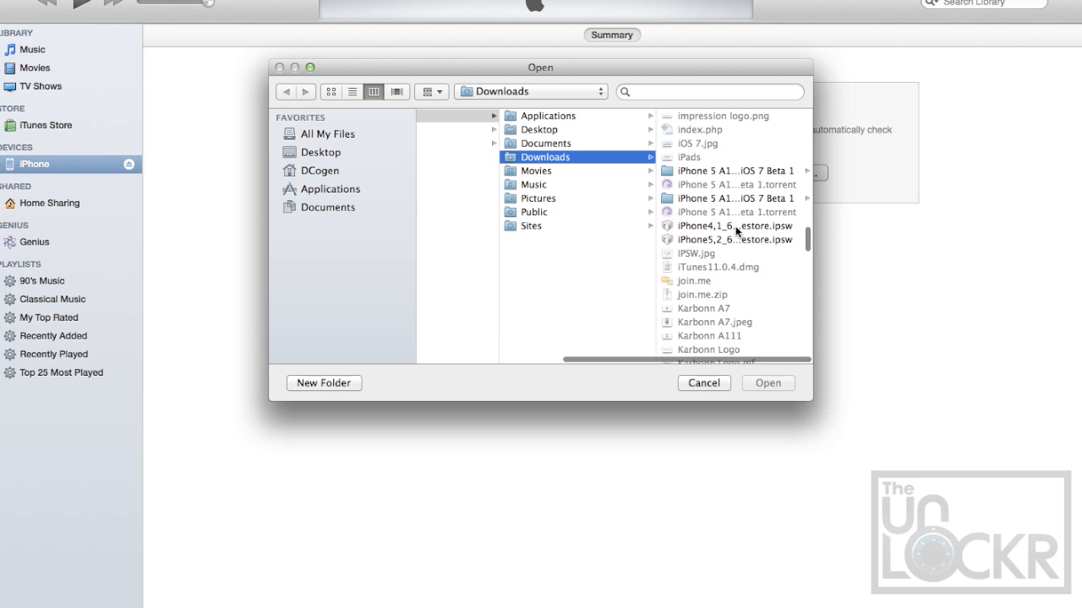
pyautogui.click(735, 226)
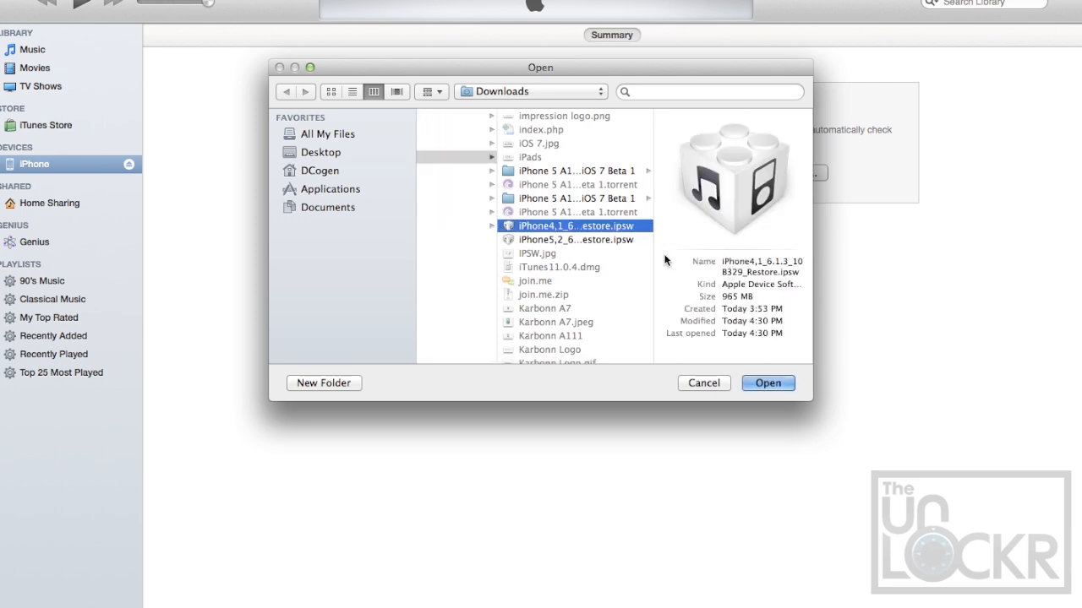
pyautogui.moveTo(638, 257)
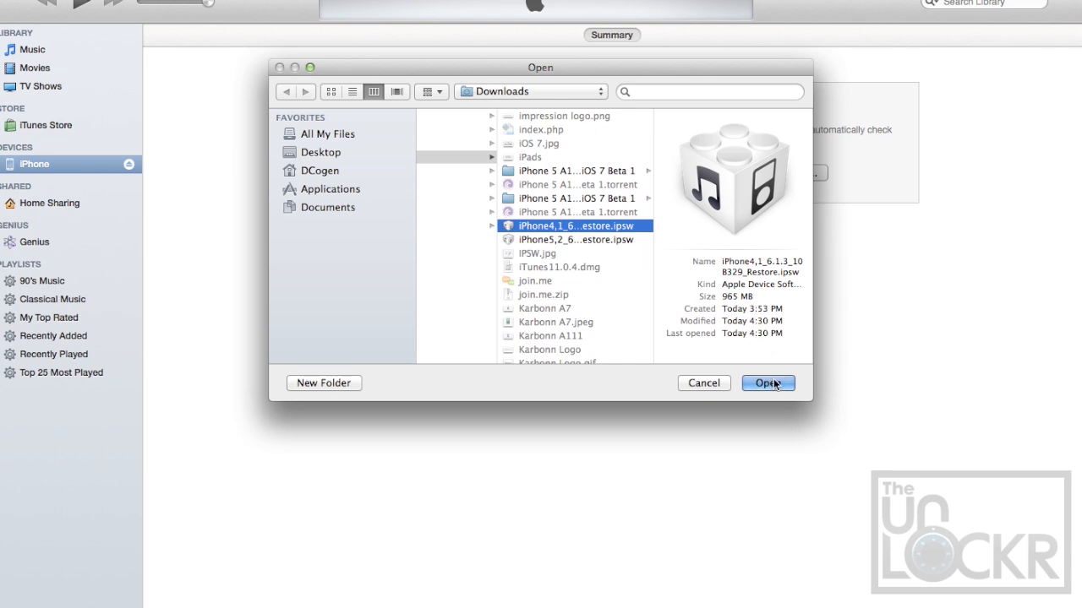
pyautogui.click(767, 382)
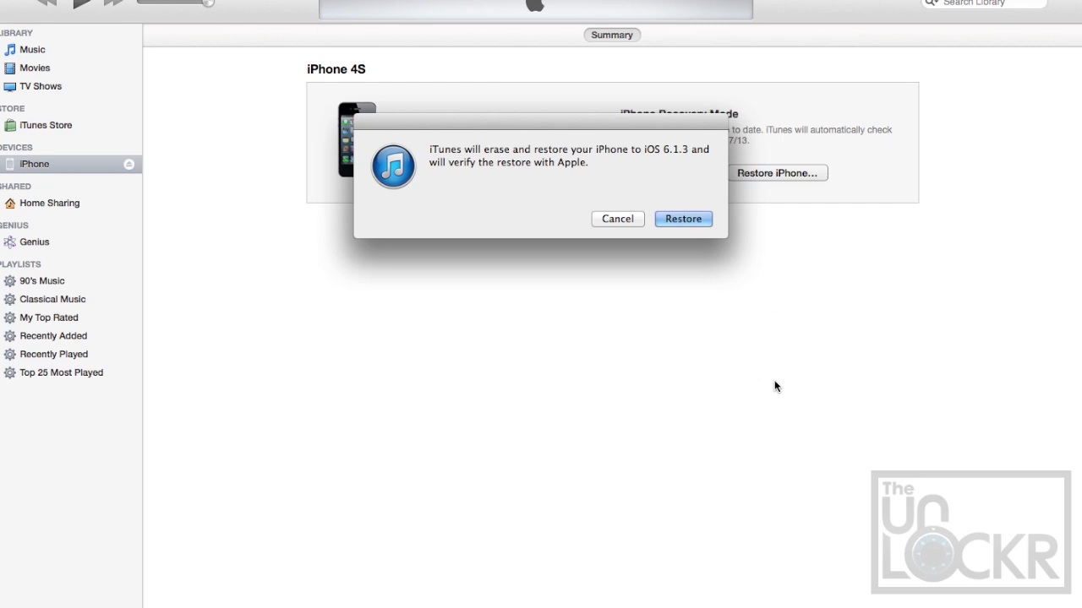
# Confirm erasing and restoring the iPhone to iOS 6.1.3.
pyautogui.click(683, 220)
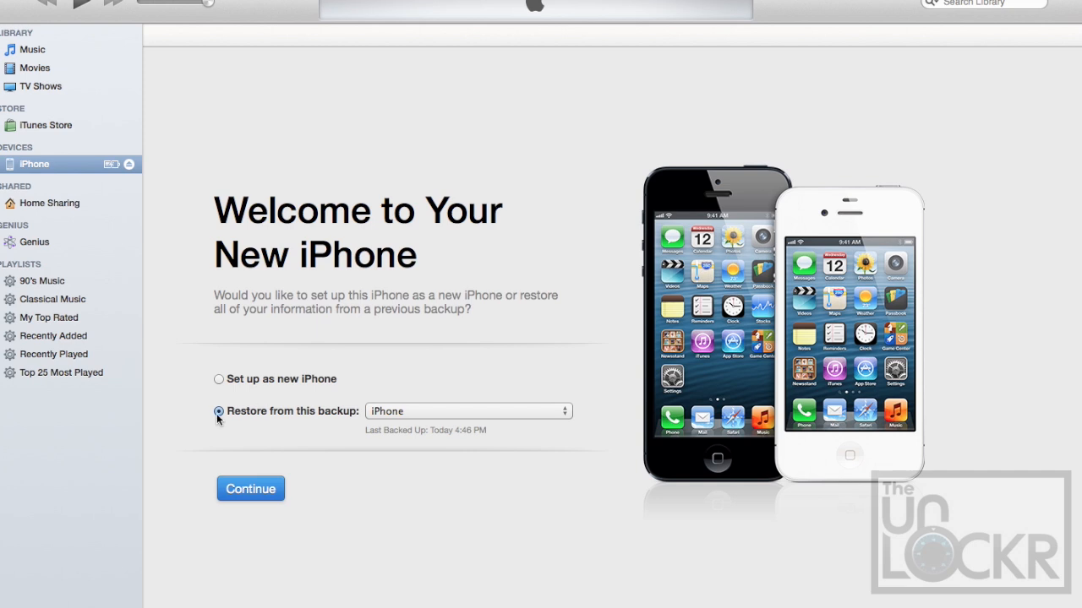
pyautogui.moveTo(399, 419)
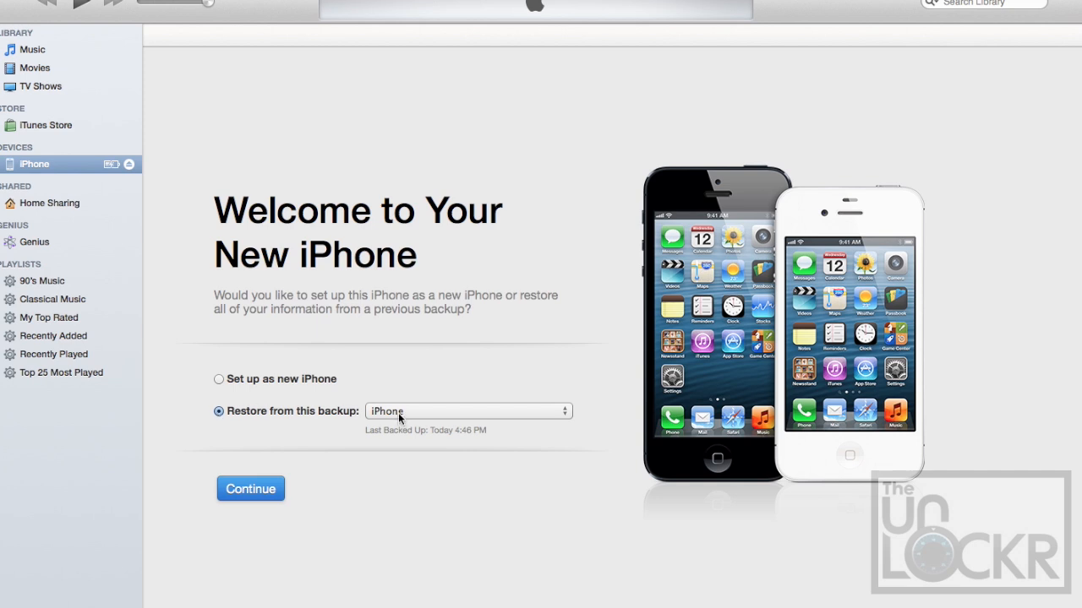
pyautogui.moveTo(436, 436)
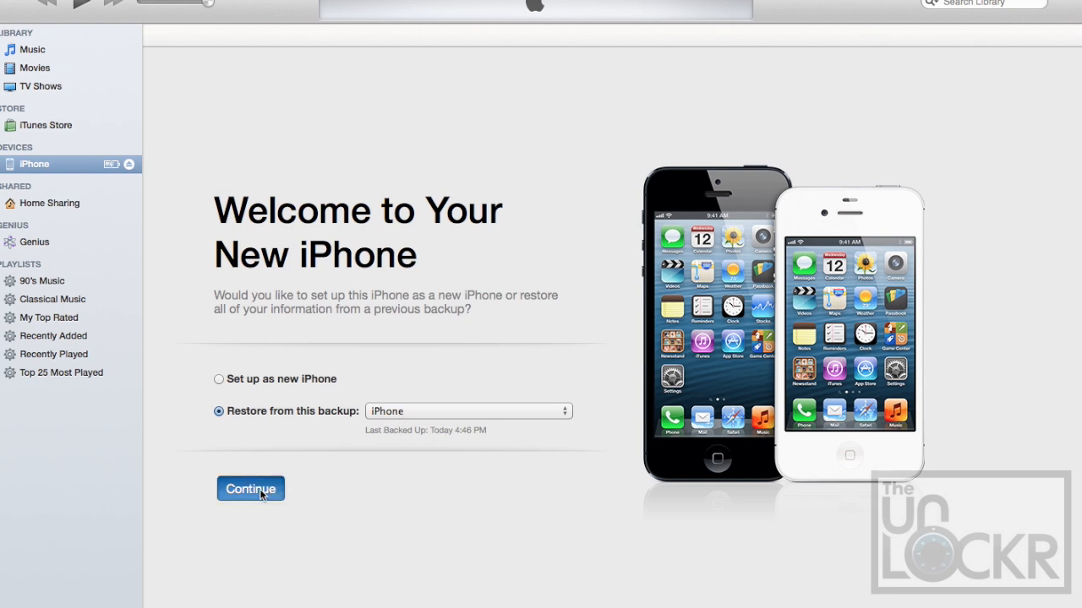
# Continue with Restore from this backup using the iPhone backup.
pyautogui.click(250, 488)
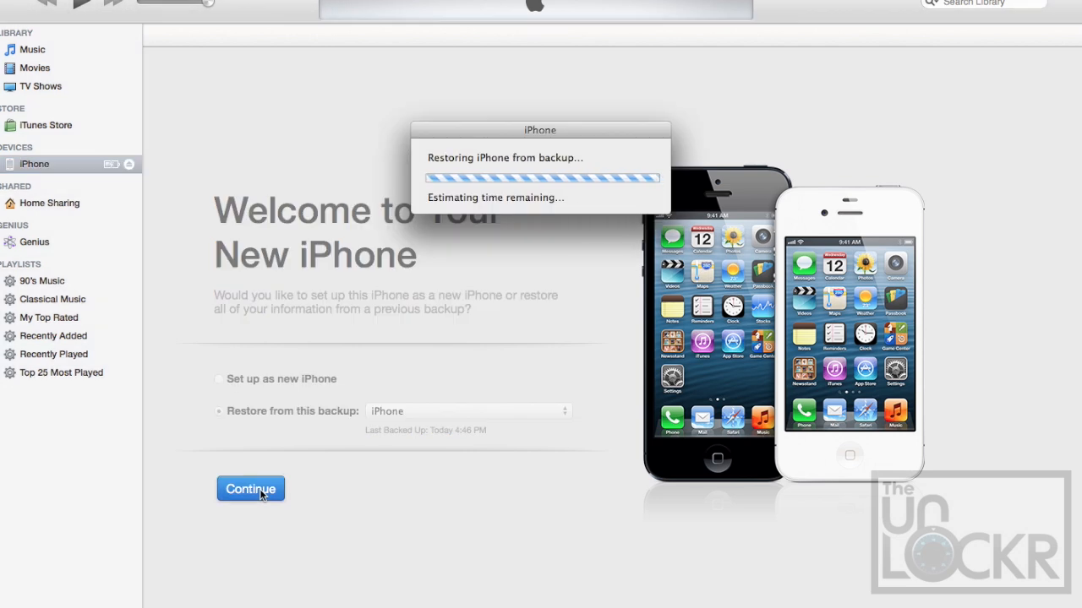